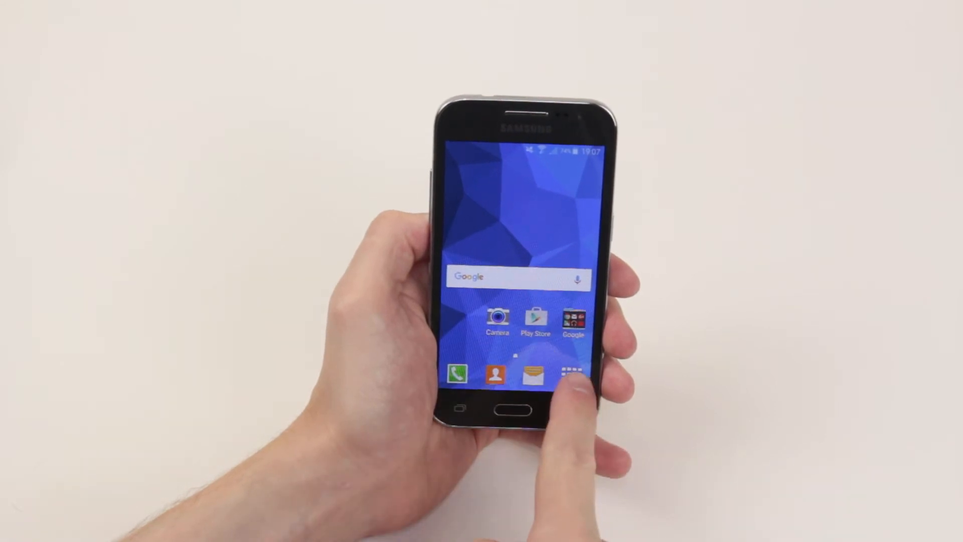
- Go from the home screen into the Gallery's Camera album of 8 items
click(571, 373)
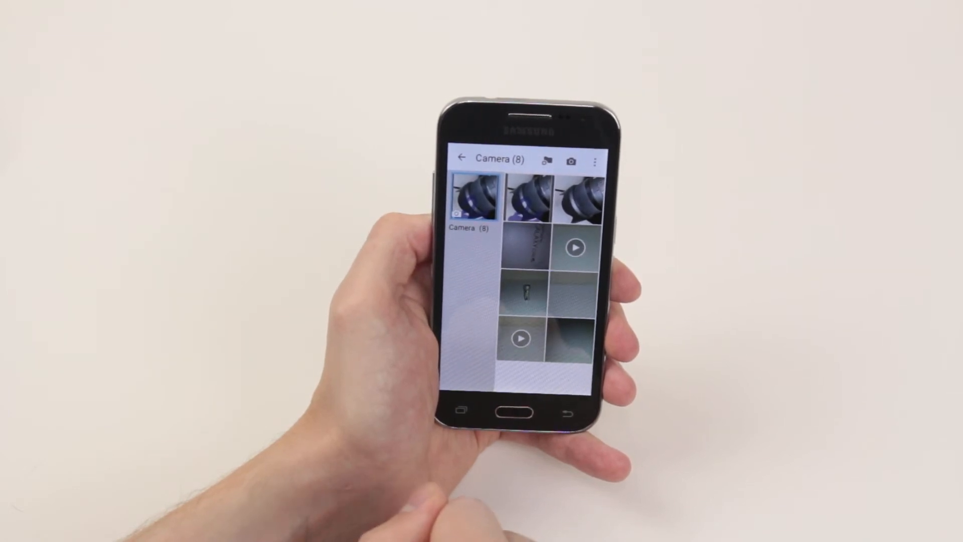
- Delete the purple-scribble edited photo, confirming the dialog
click(473, 196)
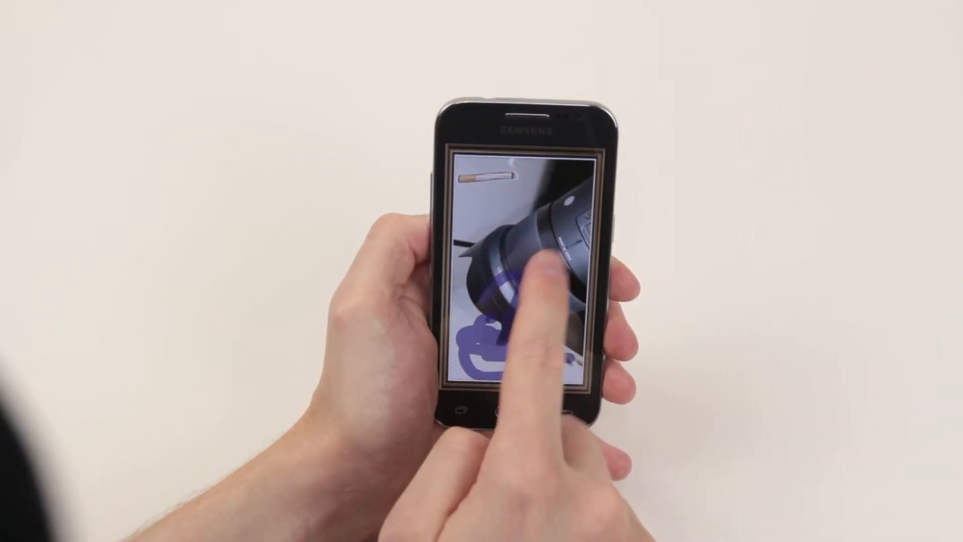
click(570, 161)
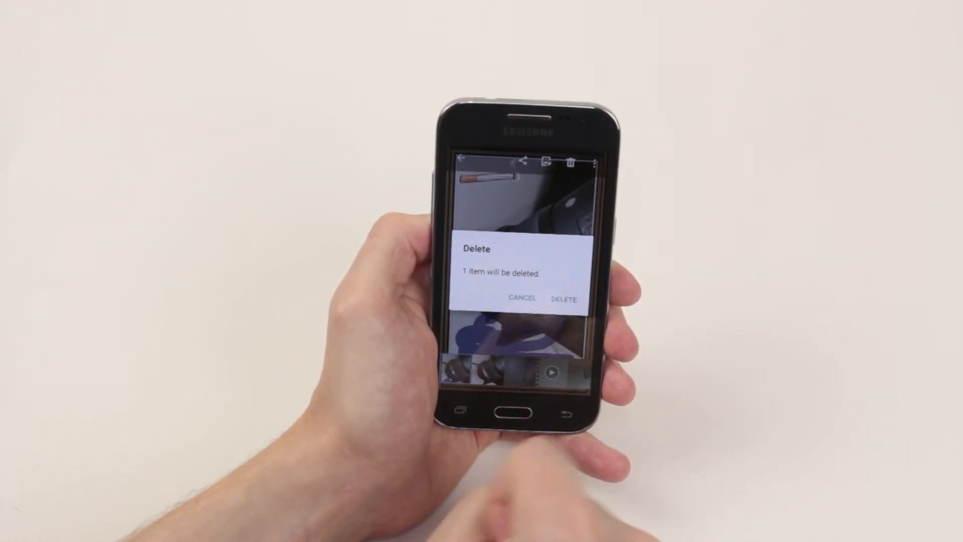
click(563, 299)
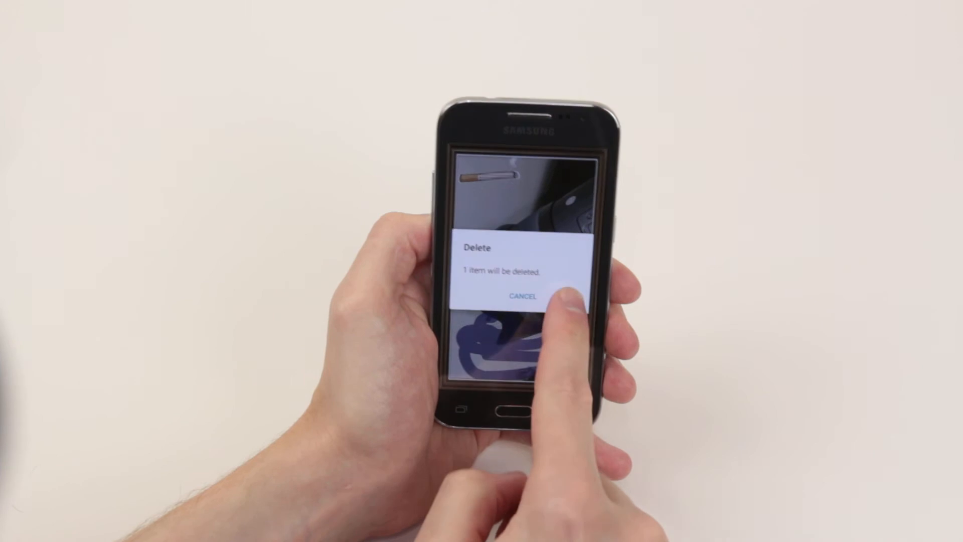
click(522, 297)
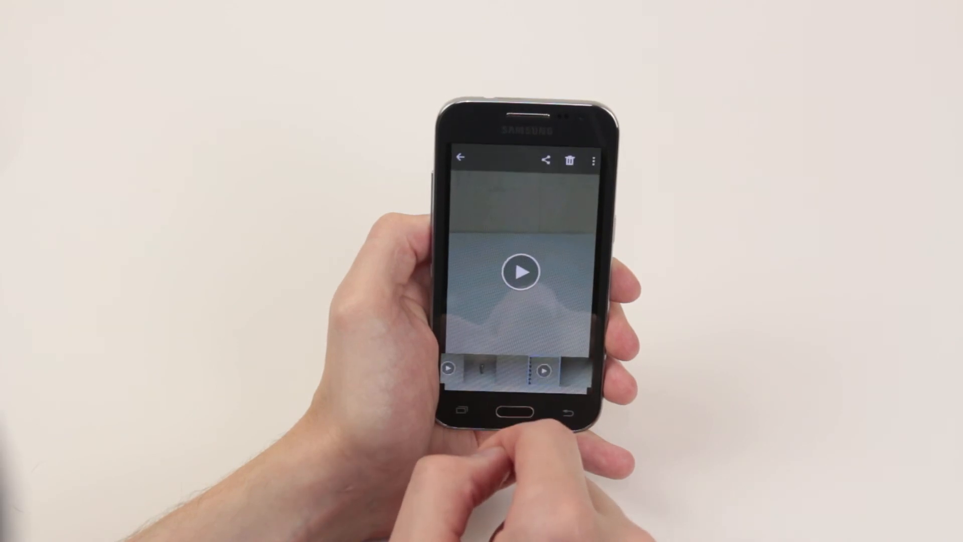
- Delete the open video, leaving 6 items, then return home
click(568, 159)
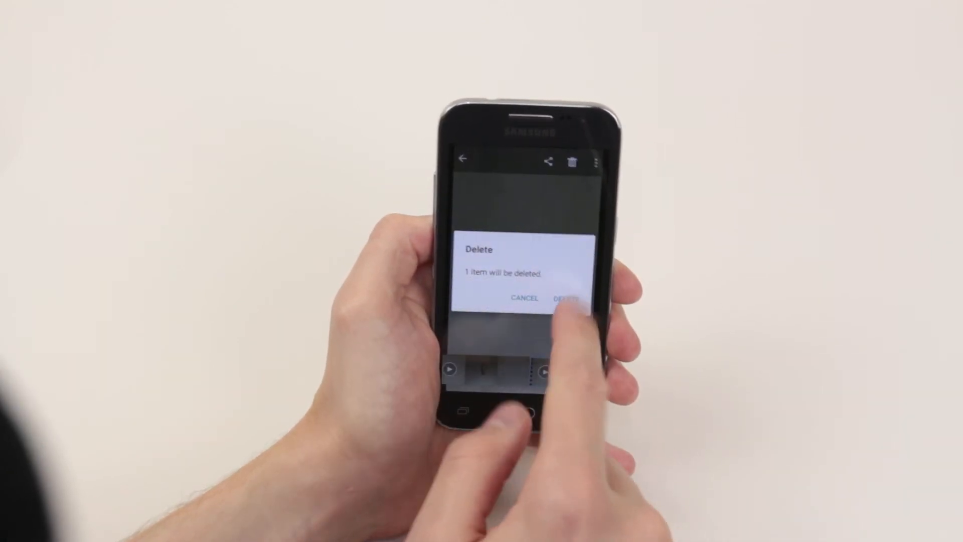
click(566, 298)
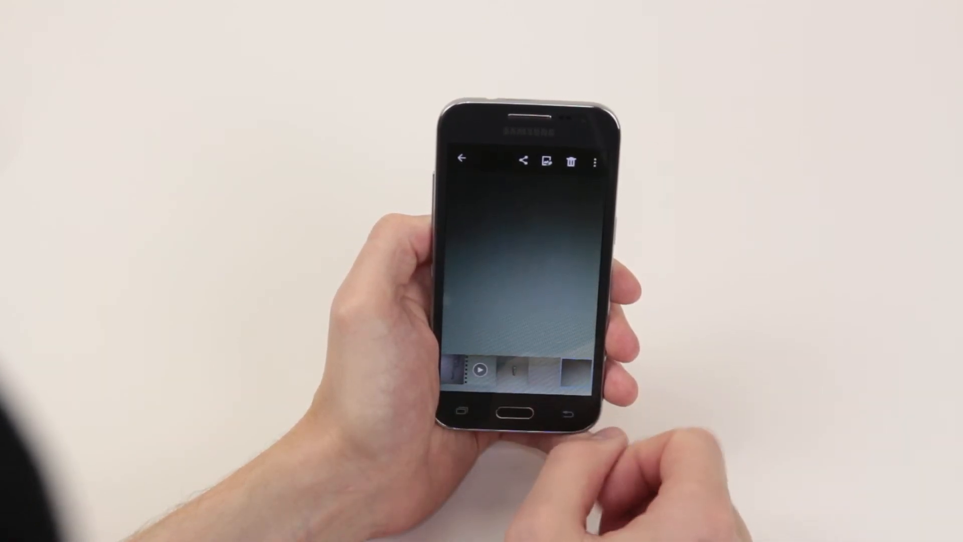
click(464, 159)
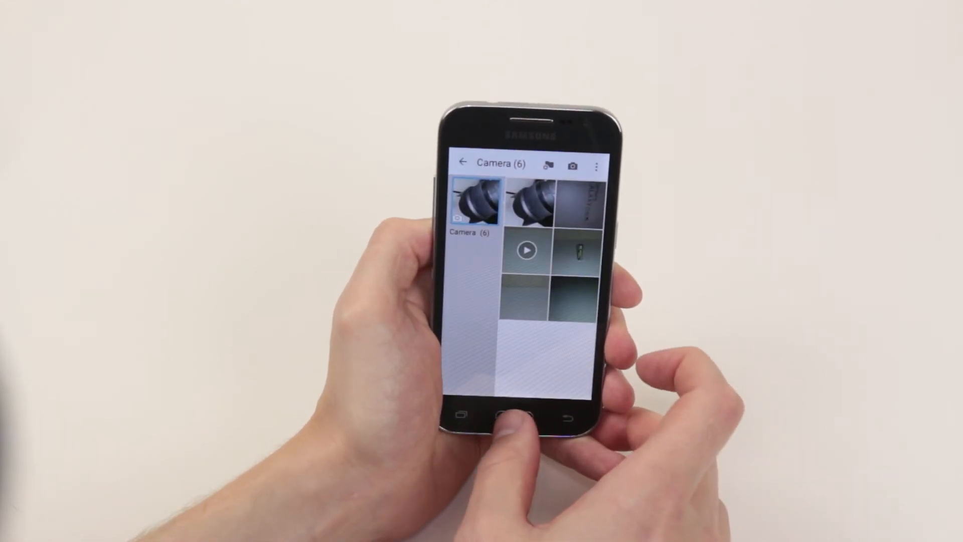
click(504, 416)
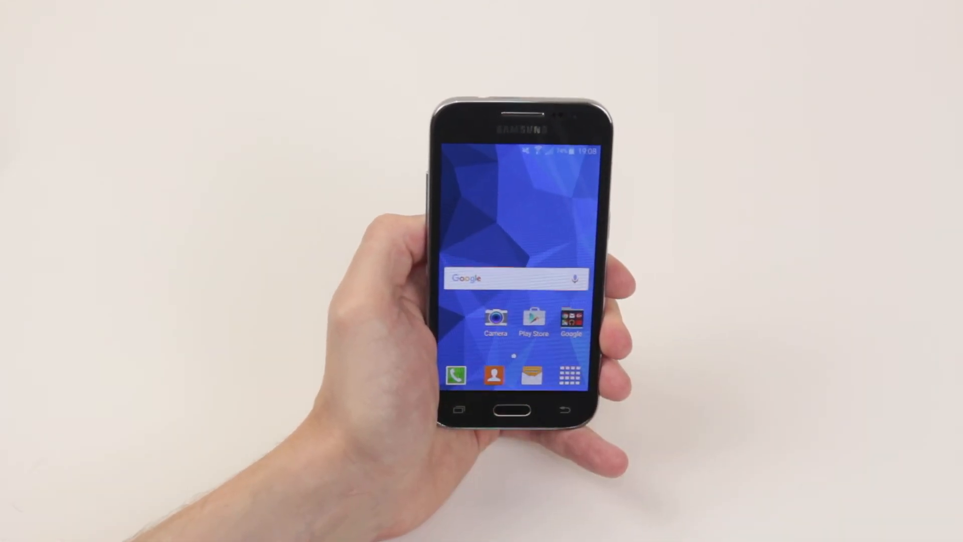